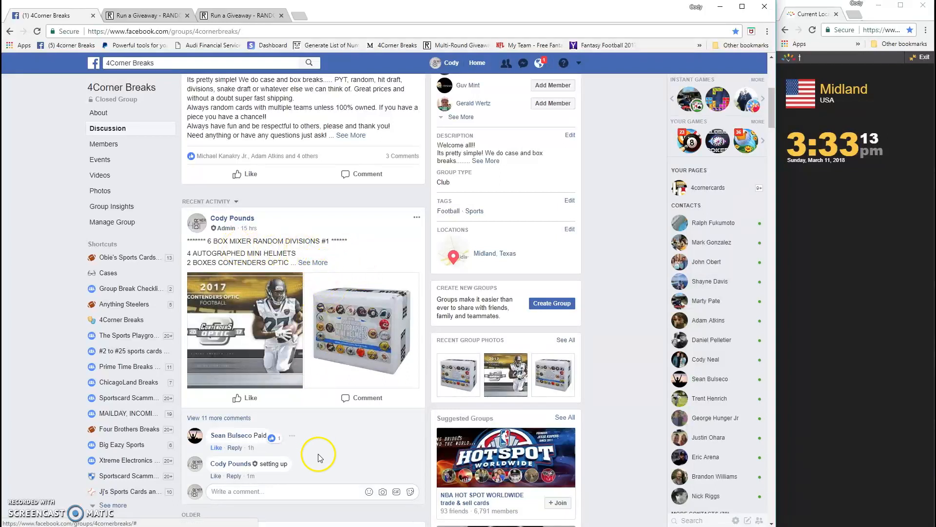
- Comment LIVE on the 6 Box Mixer break post, then bring up the eight-division giveaway page
click(269, 491)
text(LIVE)
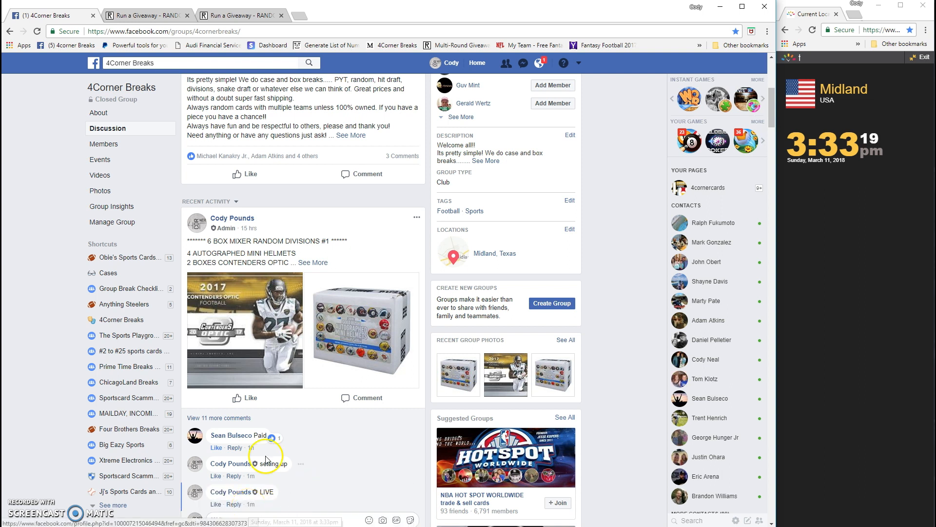
click(146, 15)
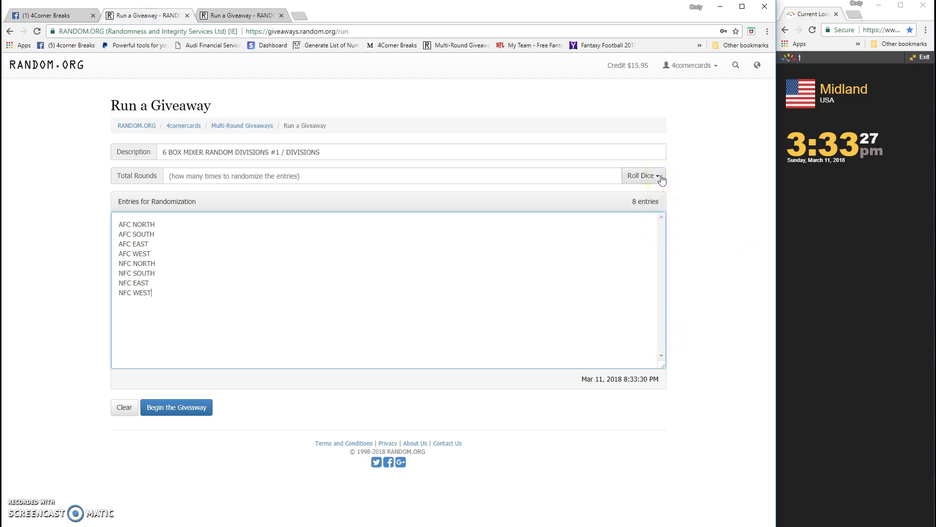
- Roll 2d6 for the round count, begin the divisions giveaway, and advance rounds until completed
click(641, 175)
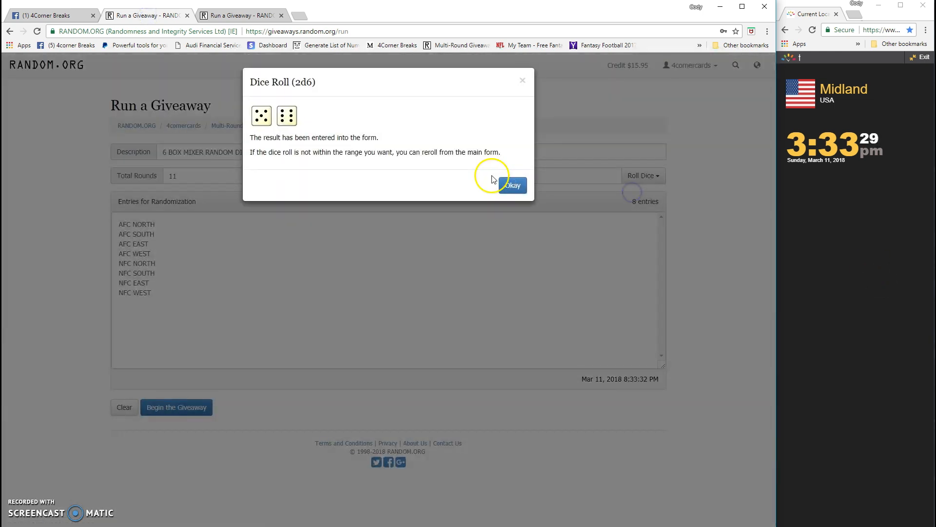
click(511, 185)
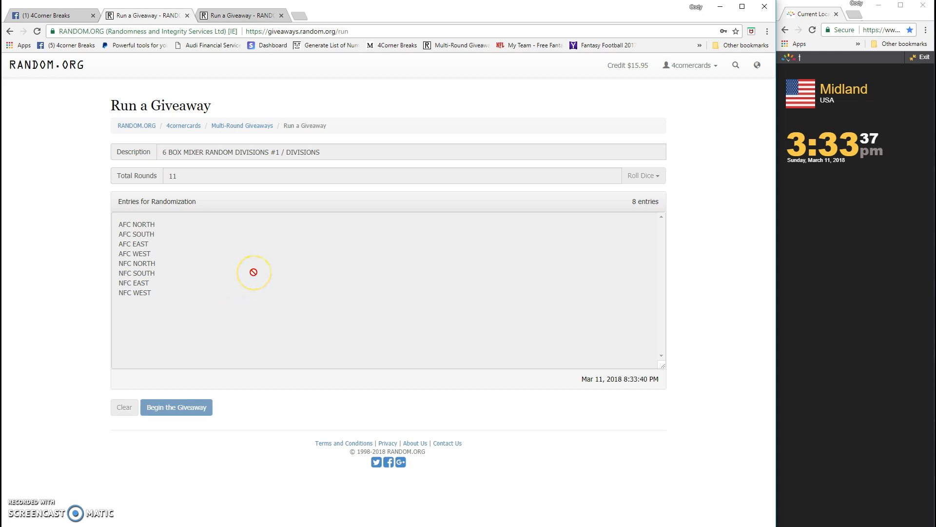
click(176, 406)
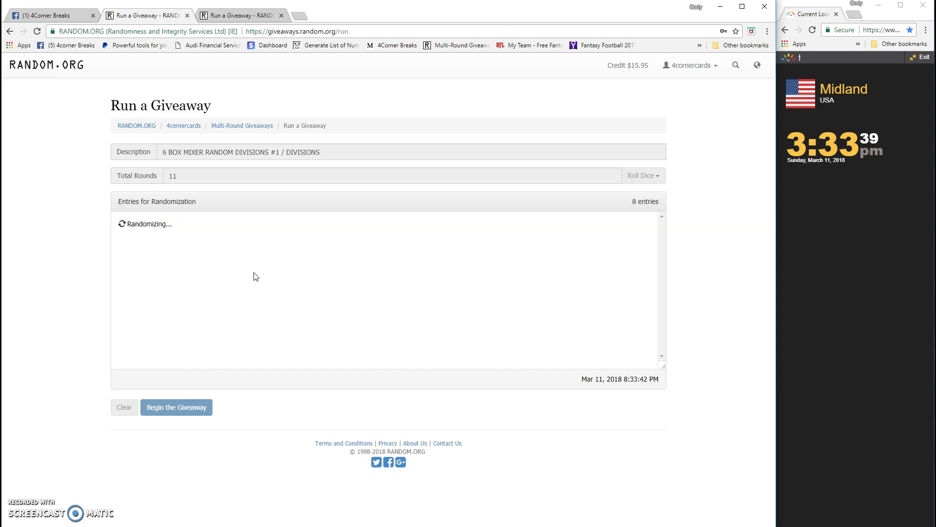
click(175, 407)
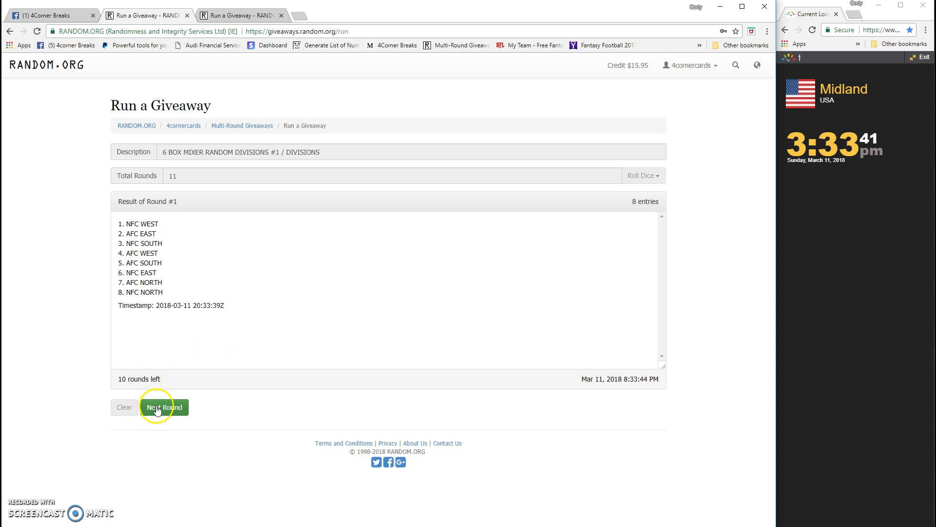
click(164, 406)
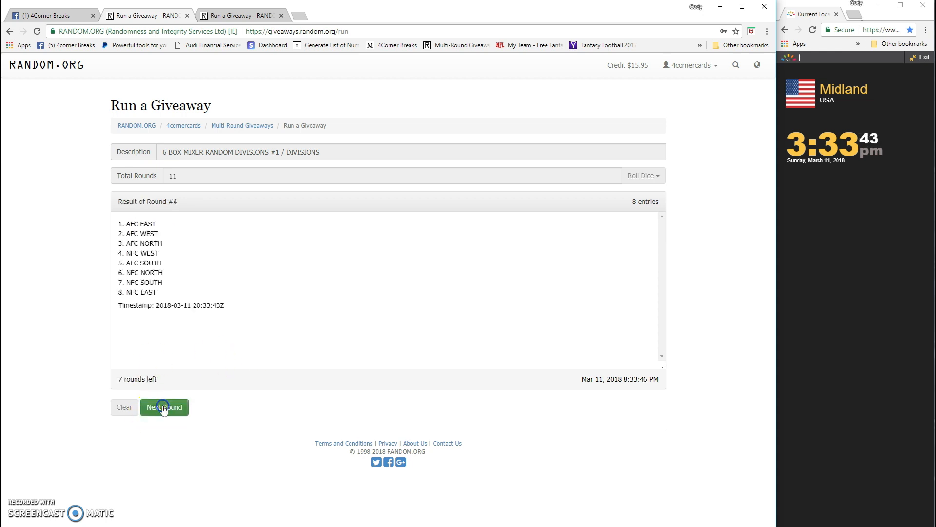
click(164, 407)
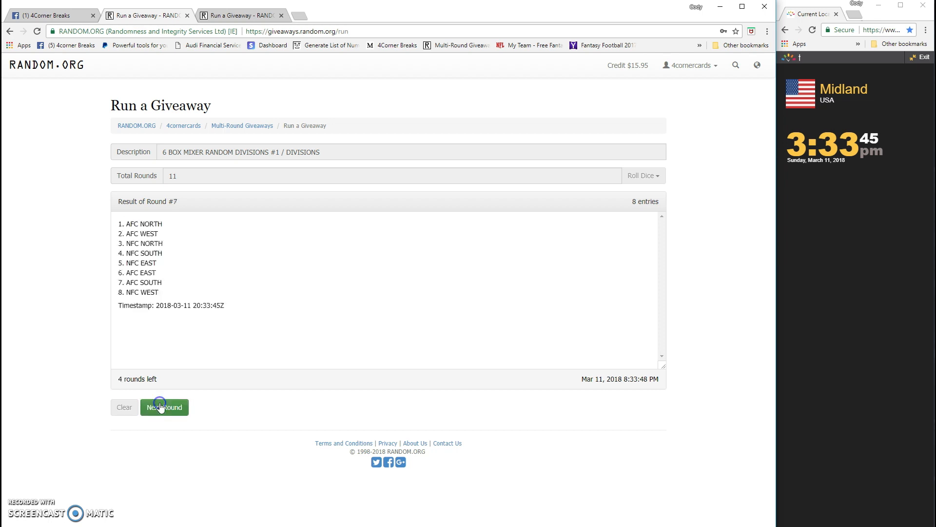
click(163, 407)
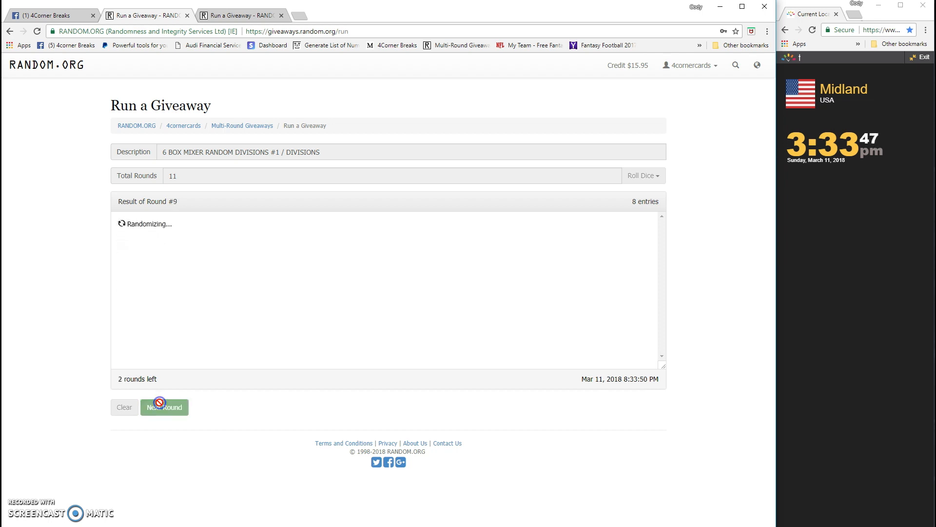
click(165, 407)
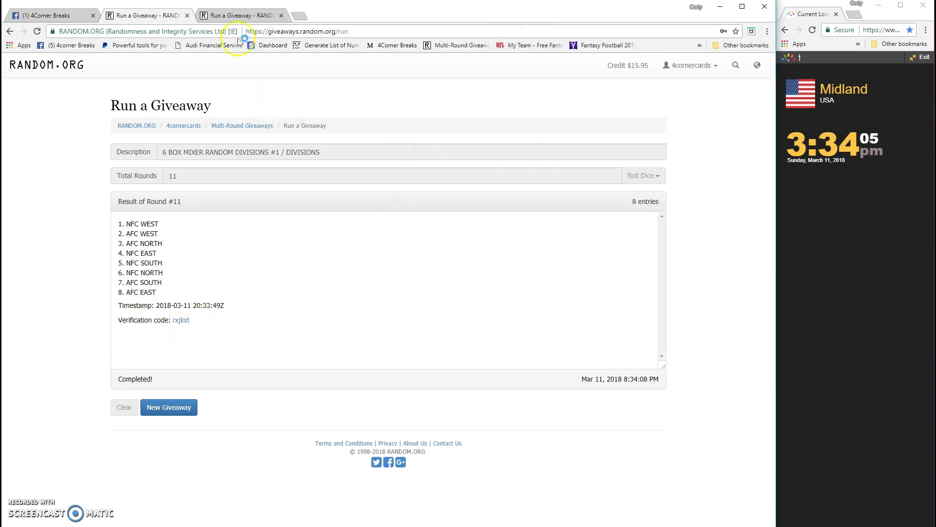
click(642, 175)
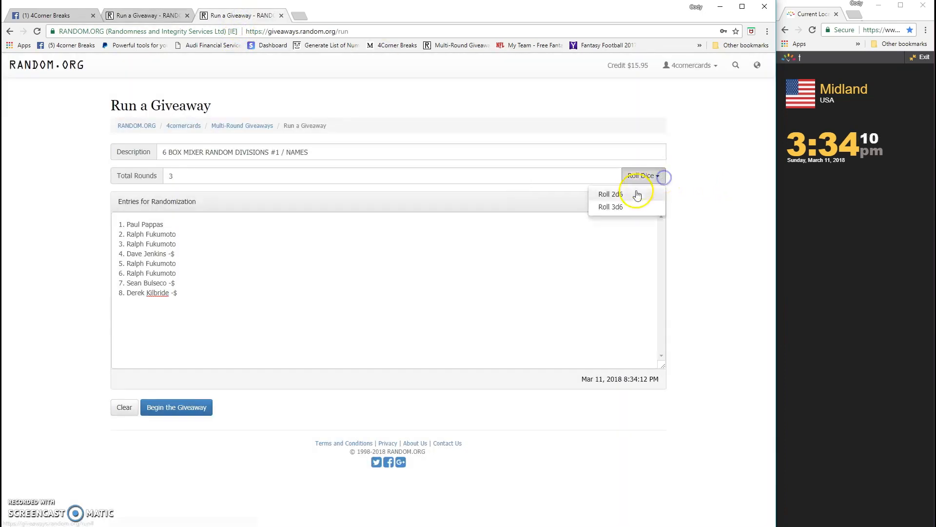
- Reroll 2d6 to get 5 rounds, then run the names giveaway to its final order
click(610, 194)
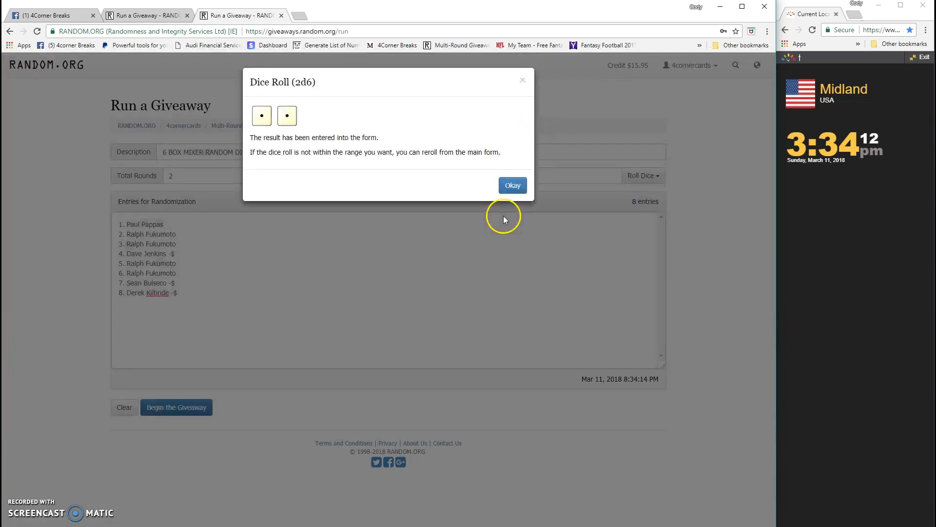
click(512, 186)
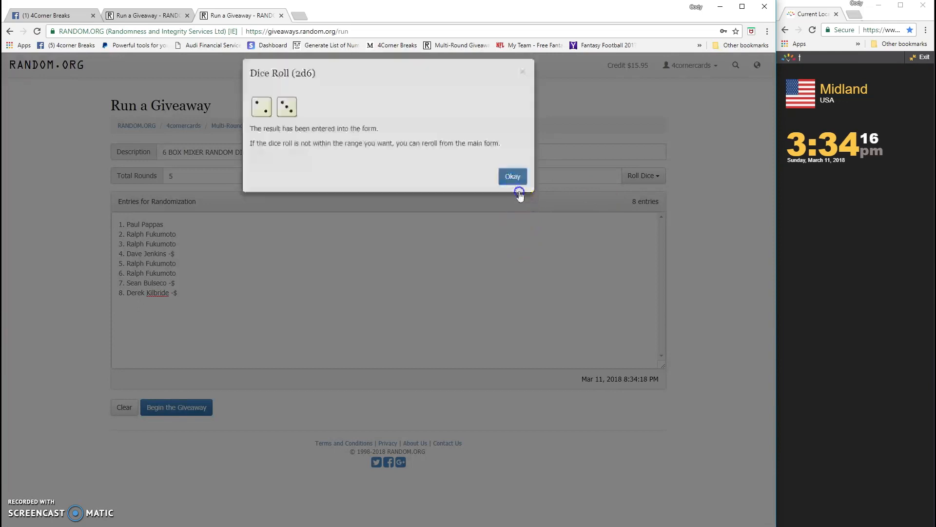
click(512, 176)
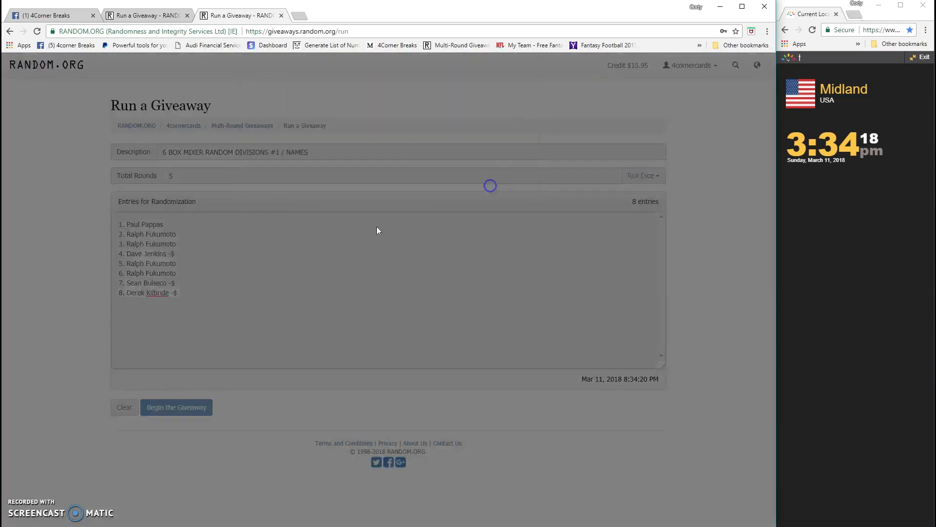
click(176, 407)
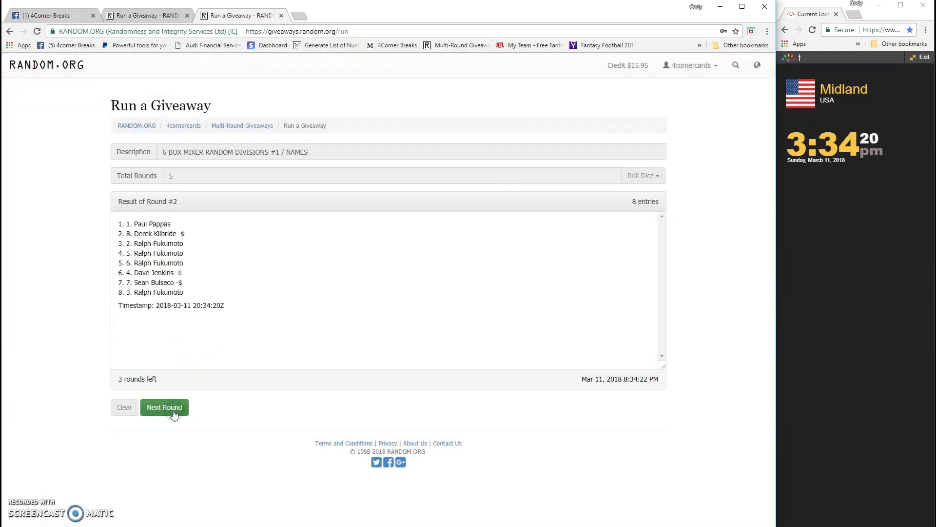
click(163, 407)
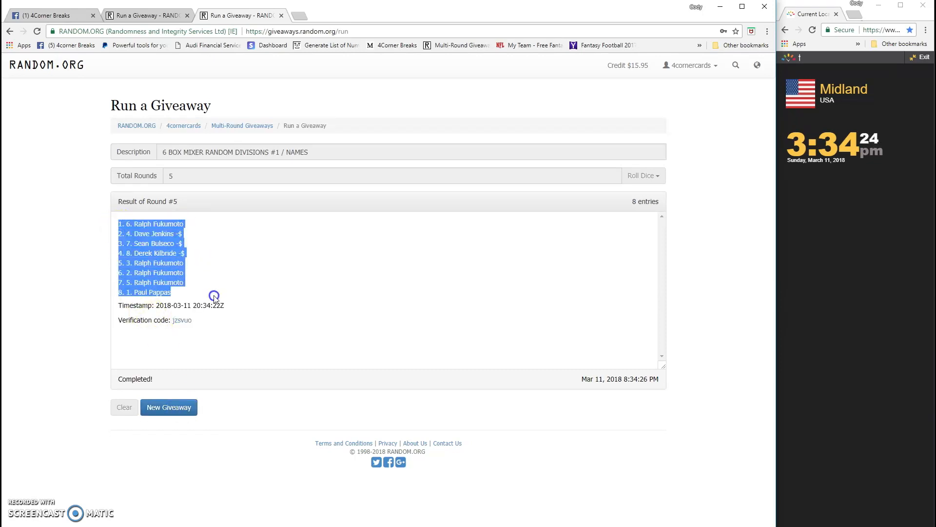
mouse_move(200, 329)
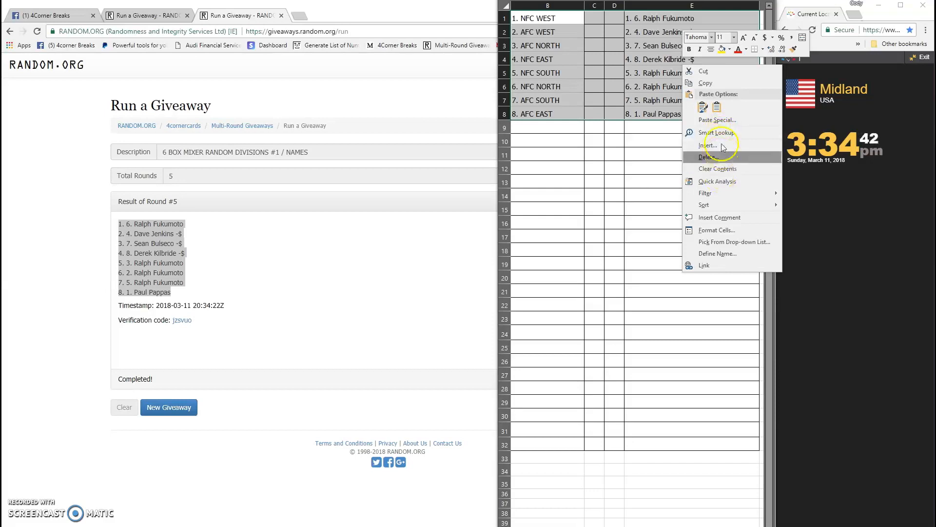
- Paste the division order into column B and the name order into column E
click(758, 49)
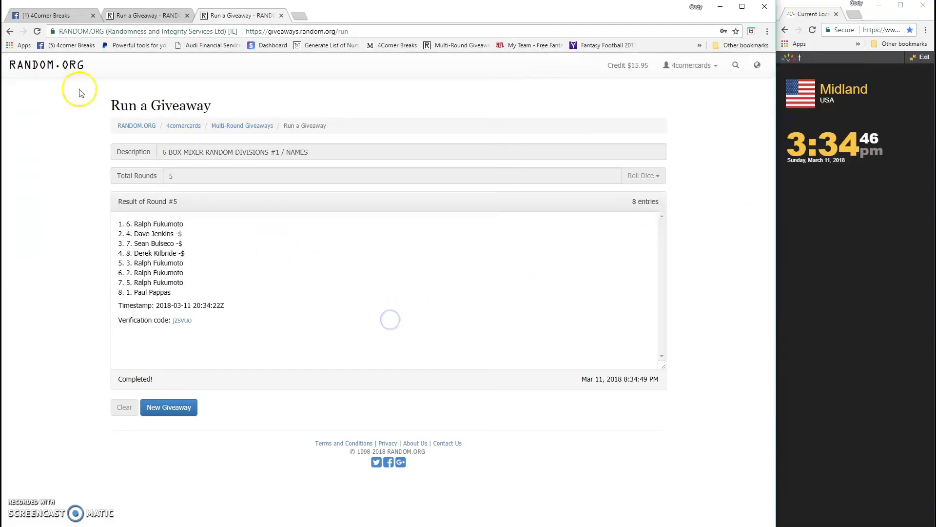
- Comment DONE below the LIVE comment on the 6 Box Mixer break post
click(48, 15)
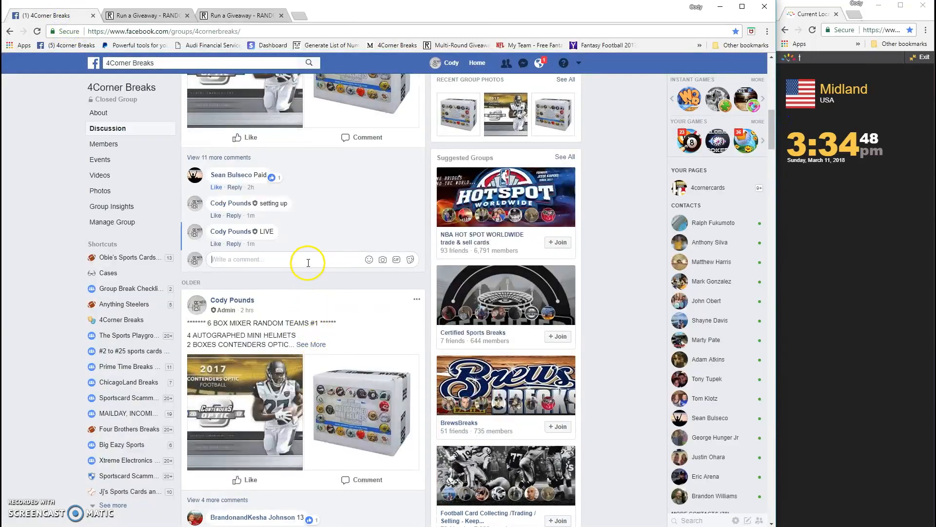
text(DONE)
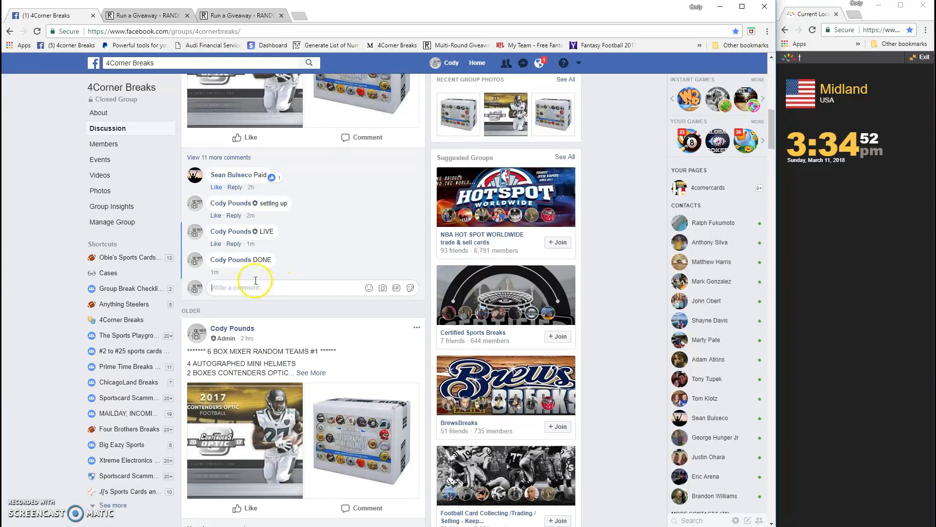
mouse_move(251, 272)
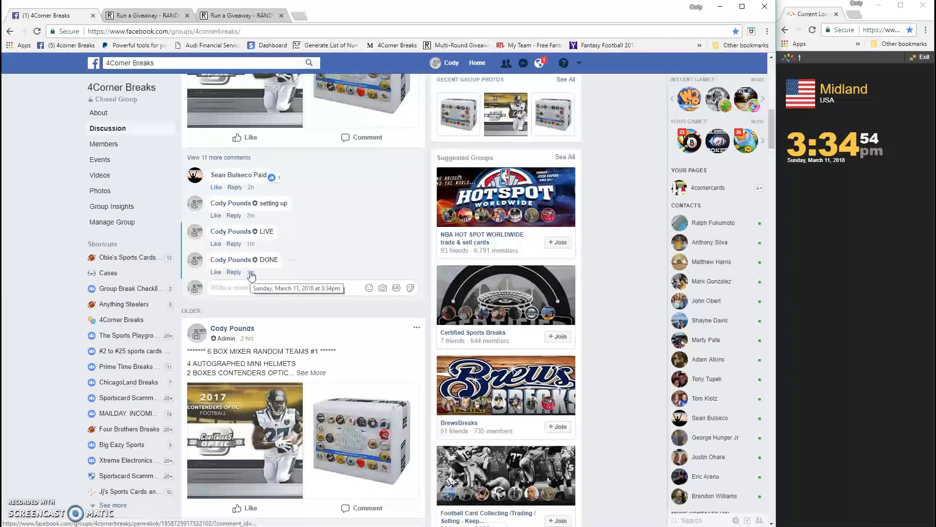